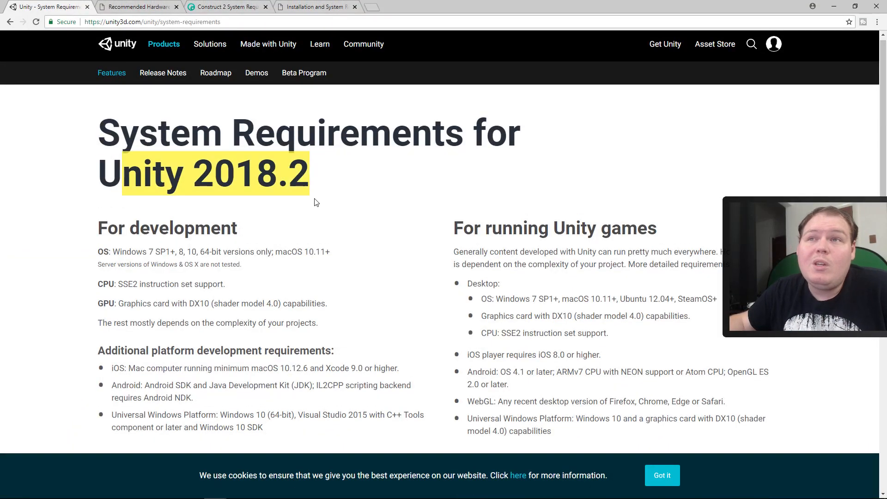
Clear the heading text selection and scroll through the current requirements page.
left_click(330, 281)
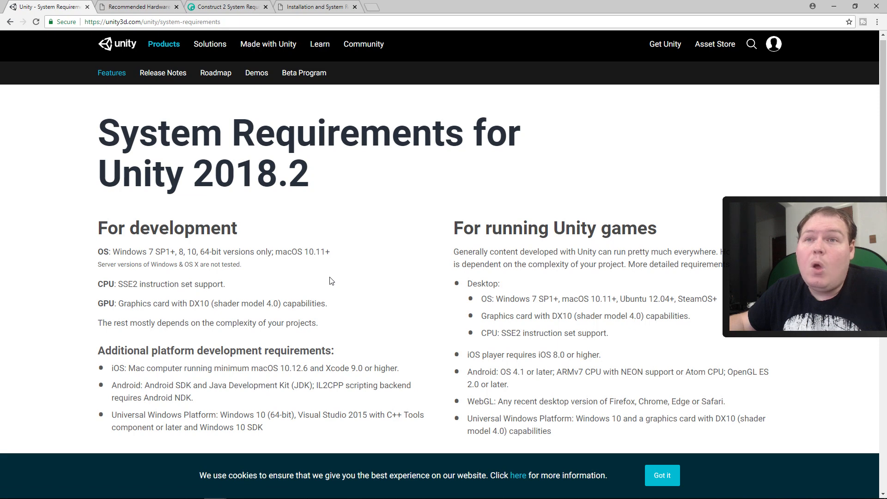
mouse_move(97, 255)
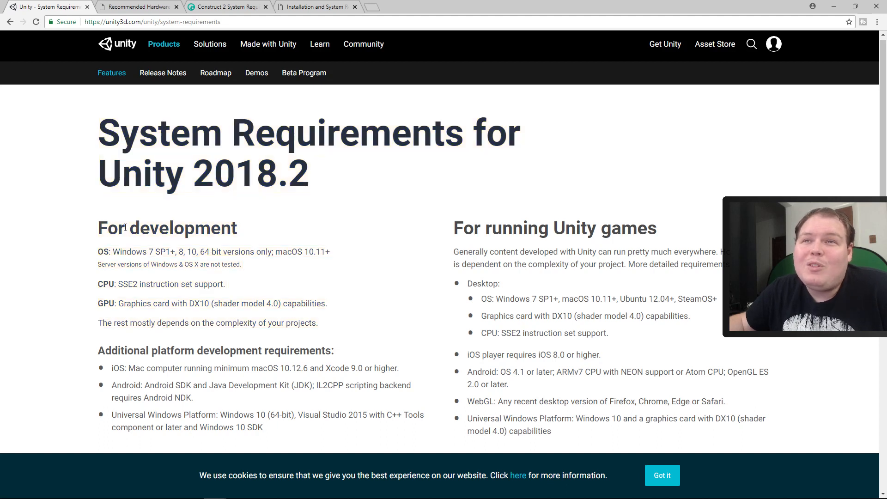
mouse_move(134, 244)
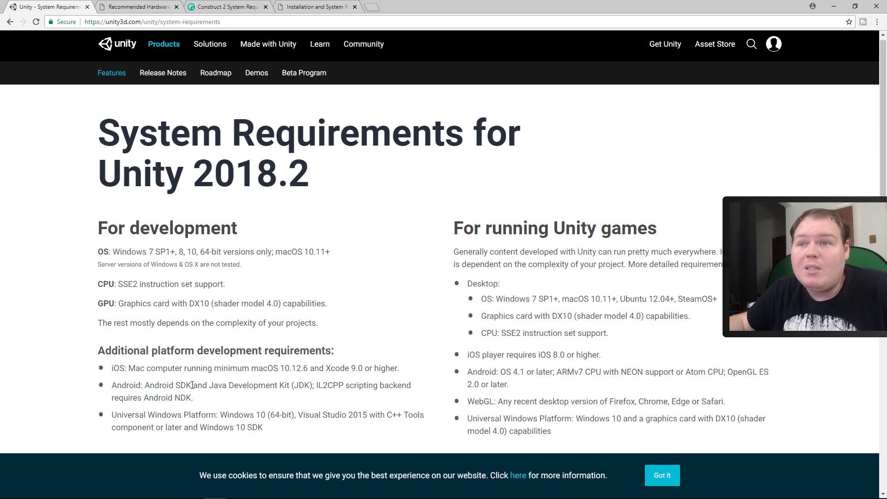
mouse_move(284, 333)
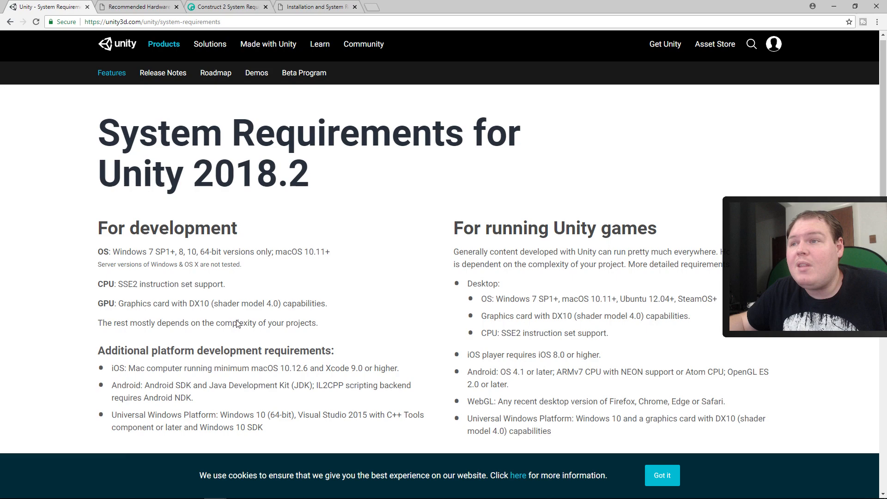
scroll("down", 3)
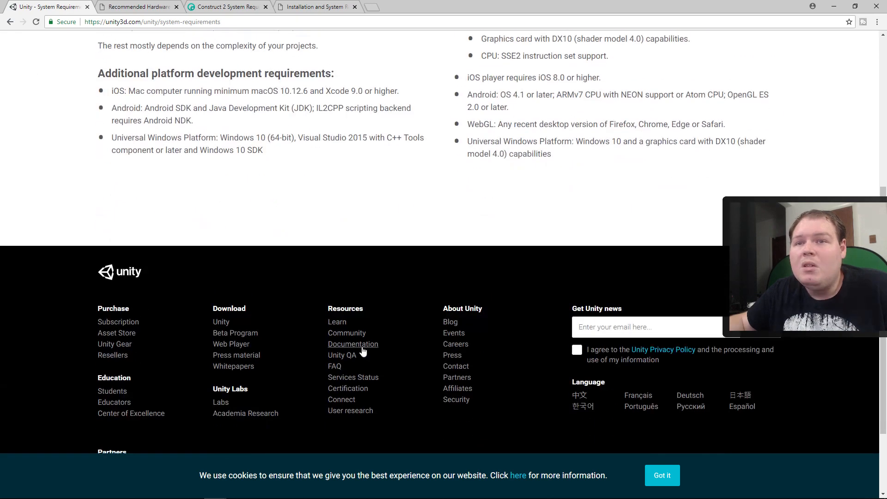
scroll("up", 3)
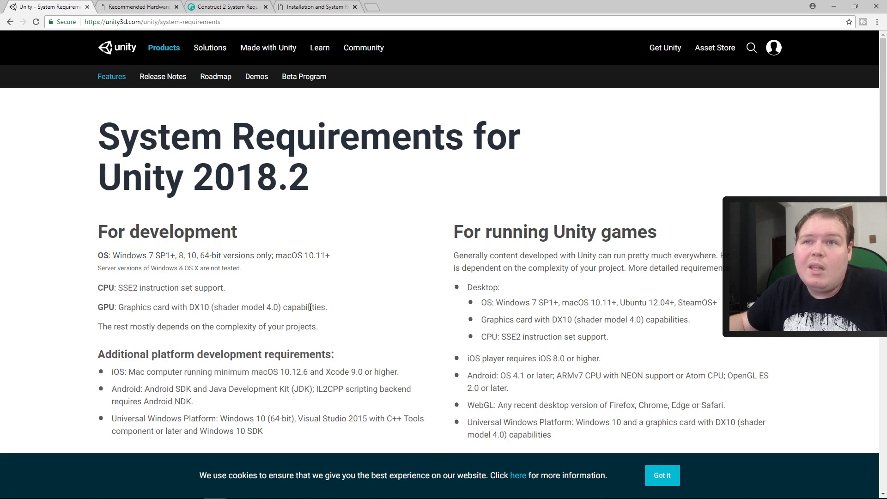
mouse_move(308, 310)
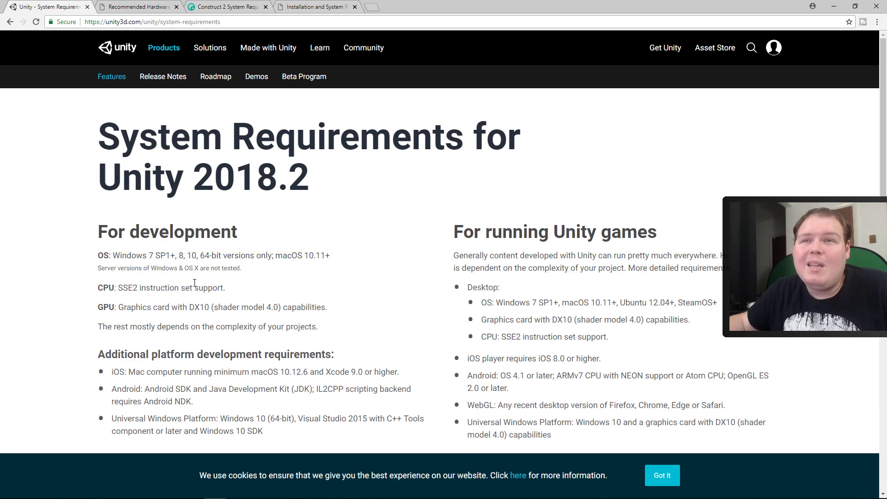
mouse_move(252, 270)
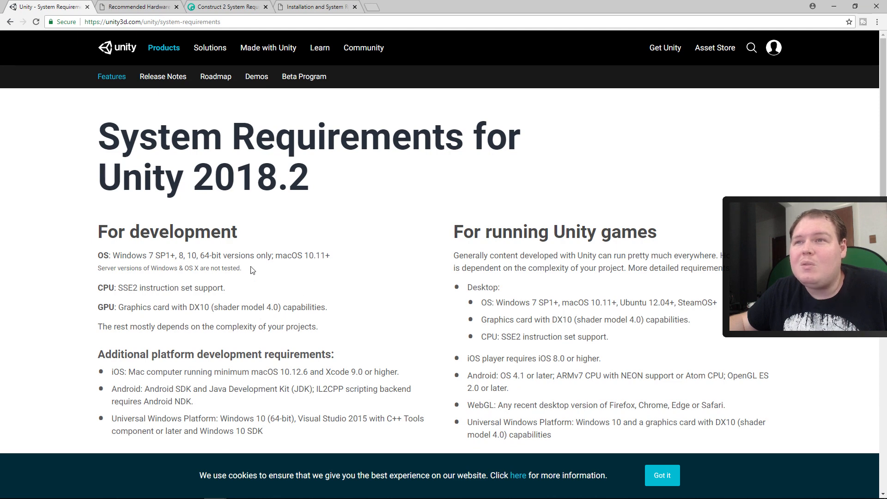
mouse_move(212, 287)
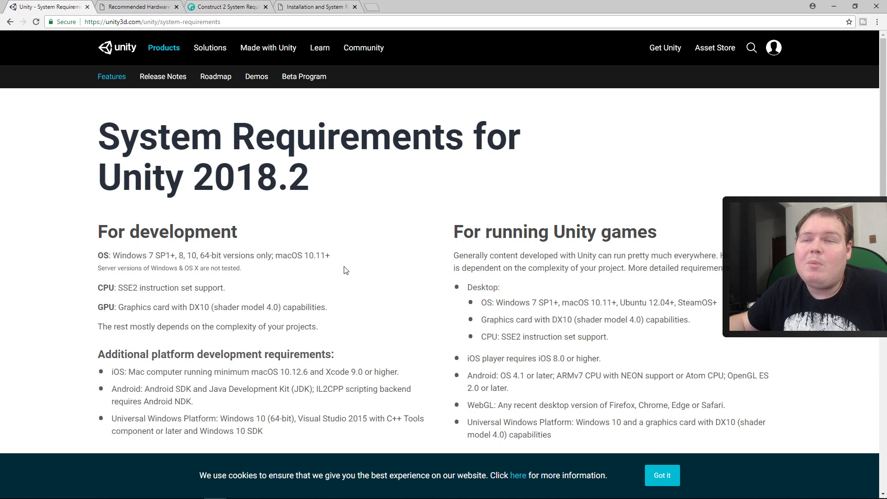
mouse_move(259, 267)
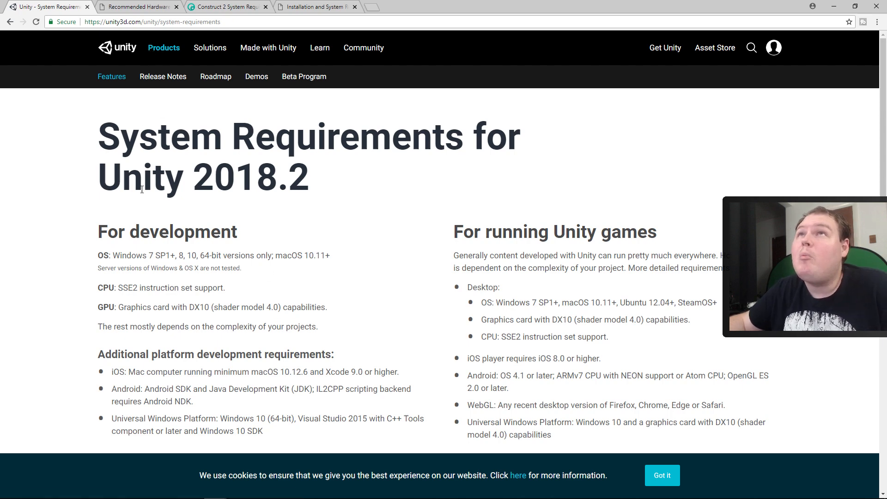
Show Unreal's Recommended Hardware desktop specs (Windows 7 64-bit, quad-core, 8 GB RAM) from the top.
left_click(136, 7)
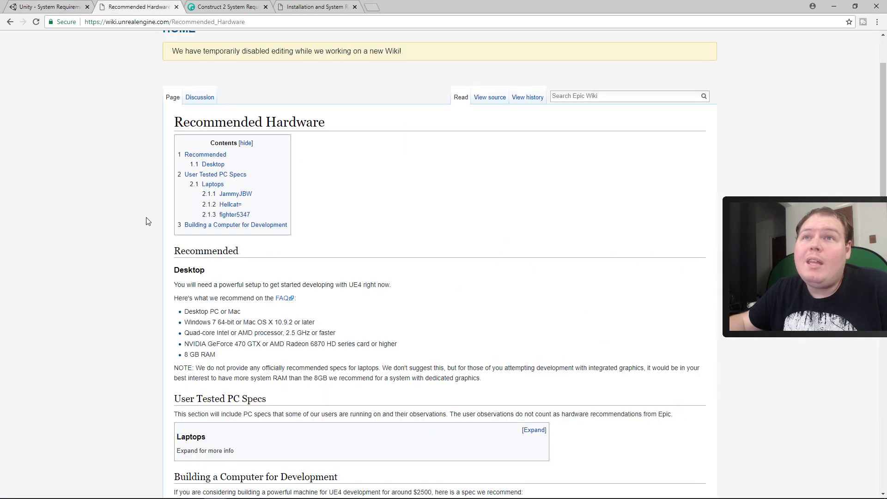
scroll("up", 3)
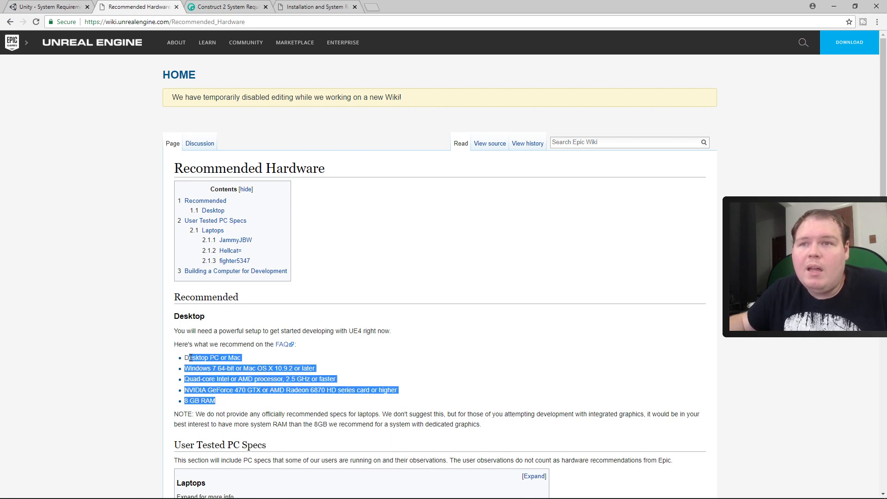
left_click(214, 297)
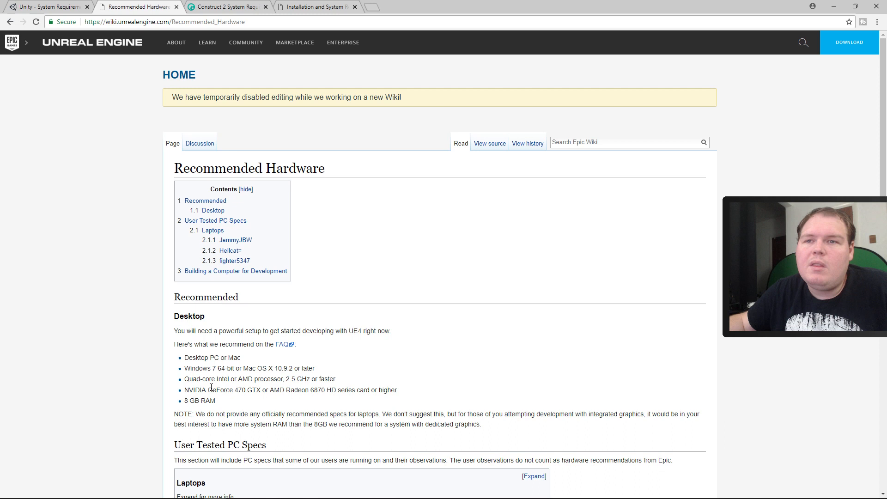
mouse_move(182, 403)
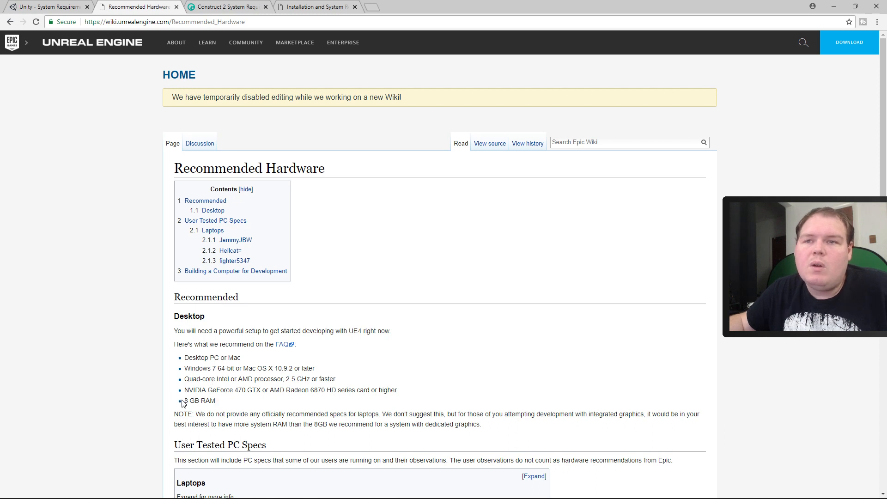
mouse_move(224, 411)
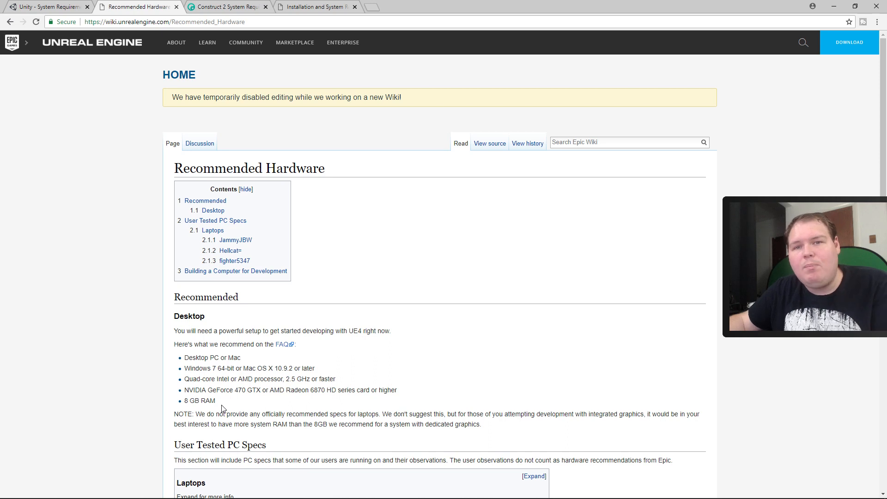
mouse_move(205, 343)
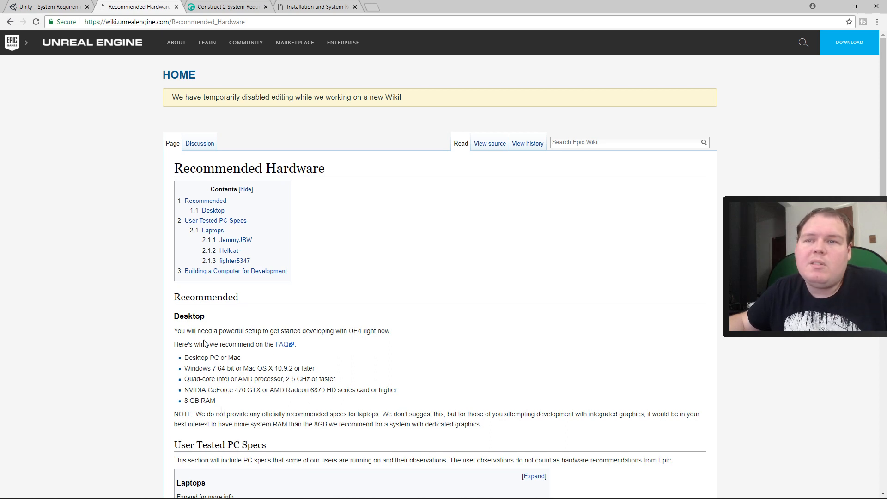
mouse_move(222, 400)
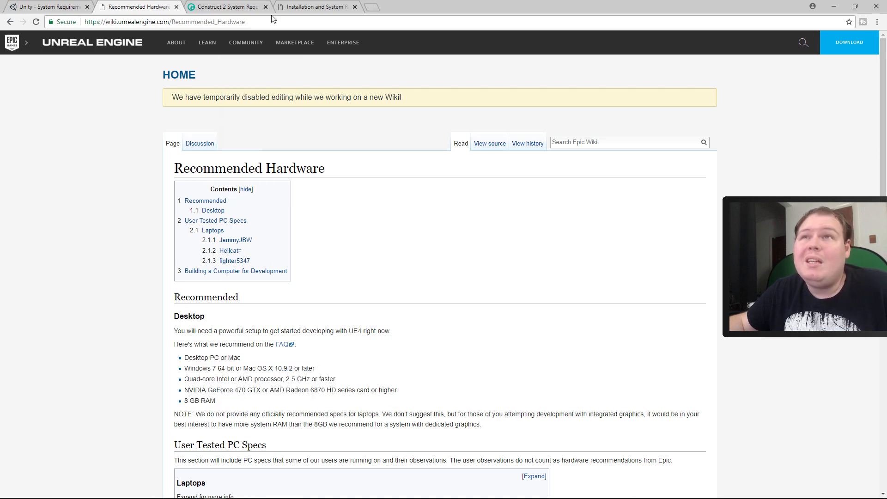
left_click(227, 6)
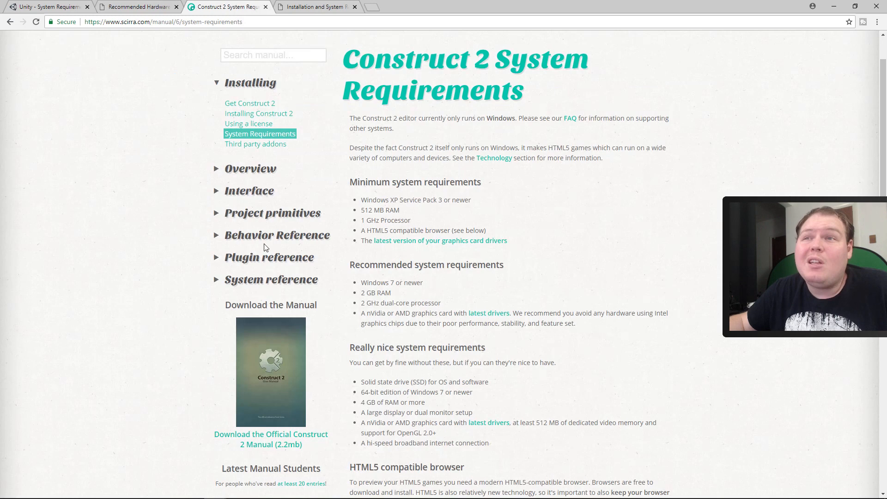
mouse_move(363, 199)
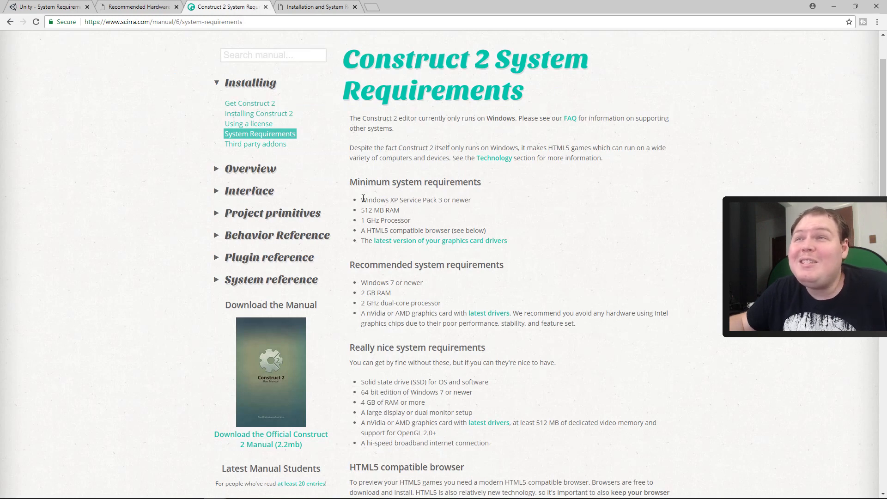
double_click(378, 200)
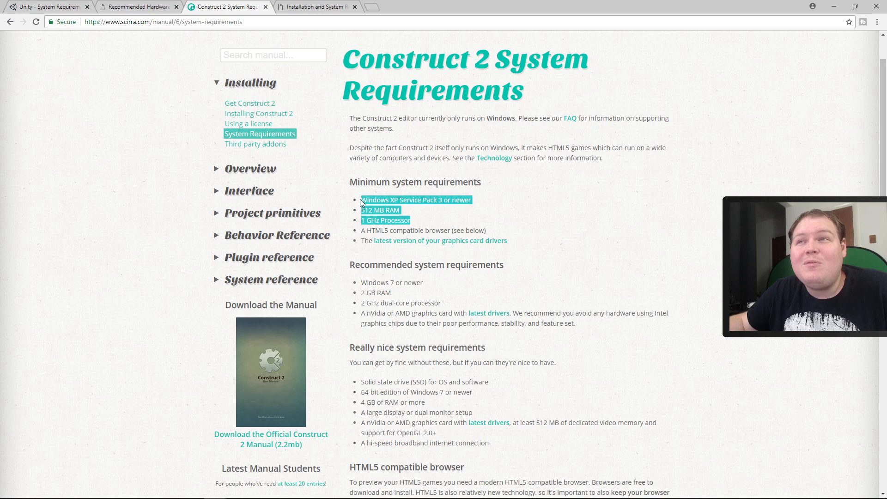
left_click(306, 76)
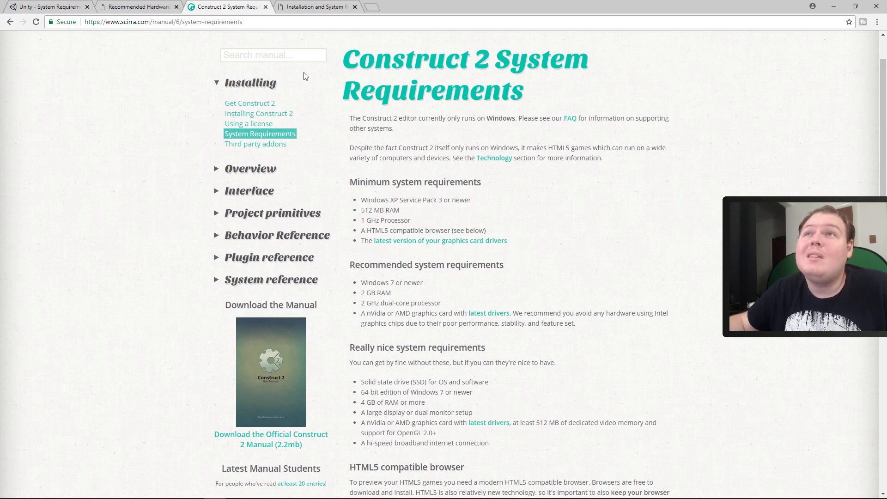
Read GameMaker's Windows requirements: XP or later, DirectX 9 graphics card, 32MB memory.
left_click(315, 7)
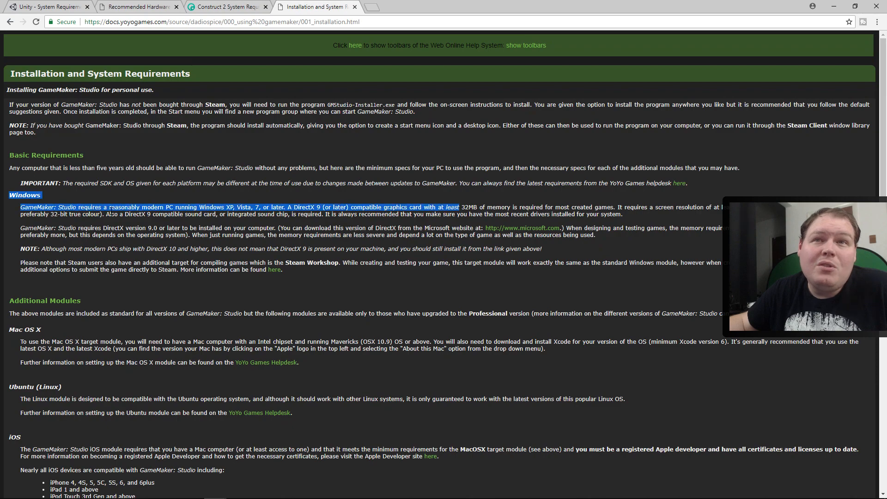
scroll("down", 3)
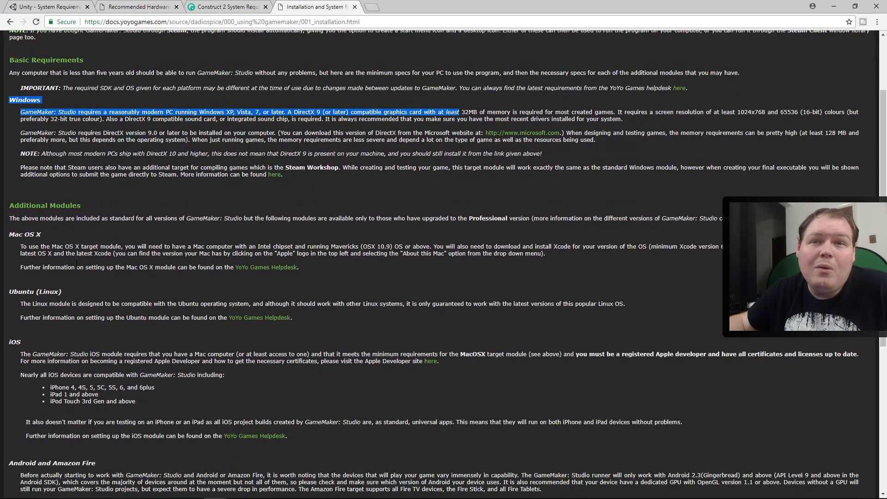
scroll("down", 3)
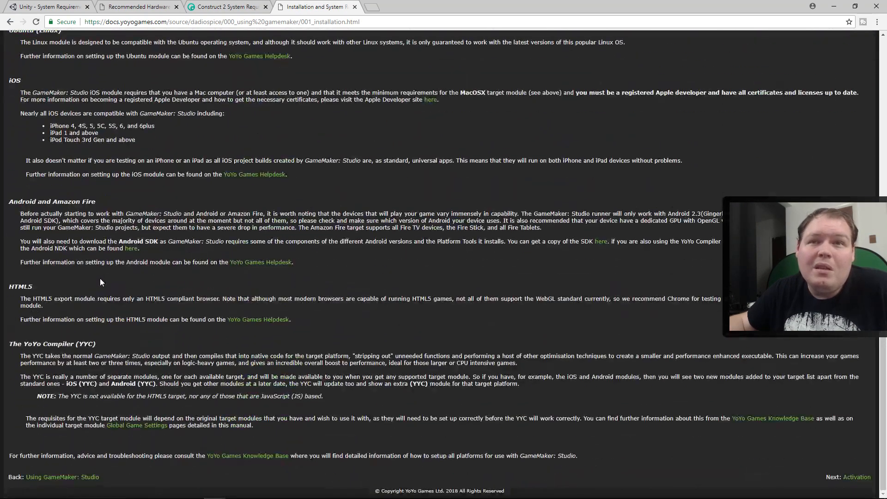
scroll("up", 3)
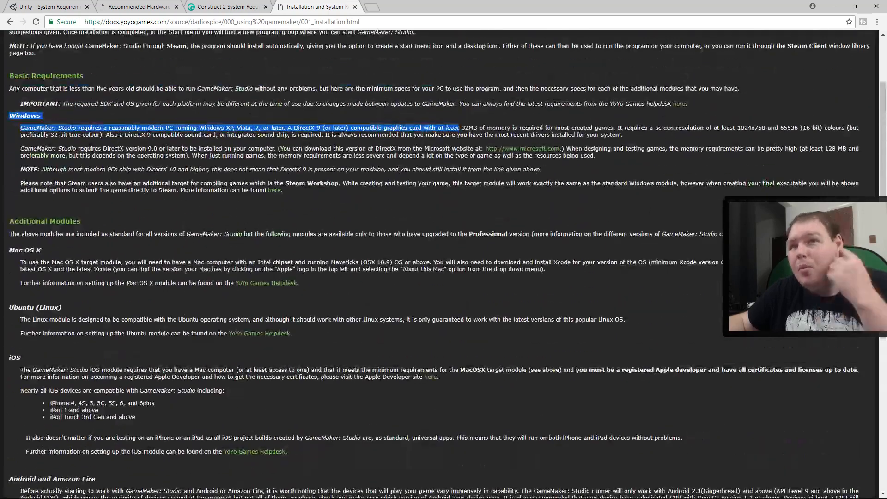
scroll("up", 3)
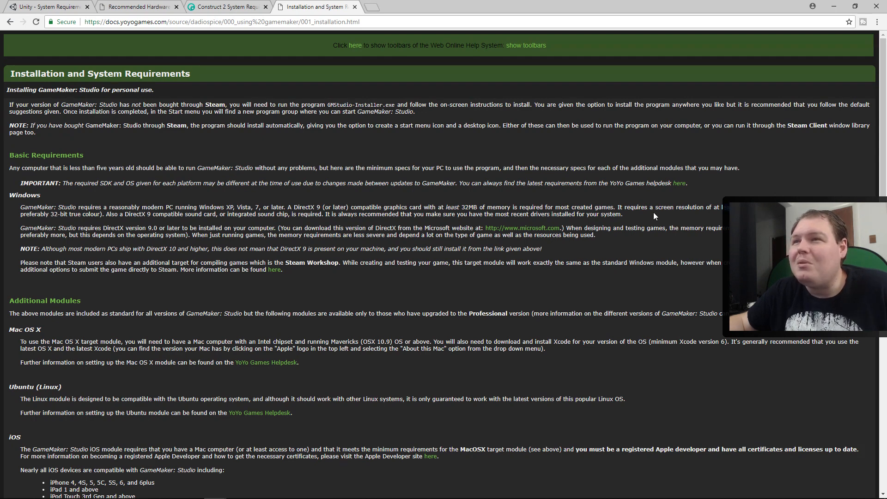
mouse_move(116, 221)
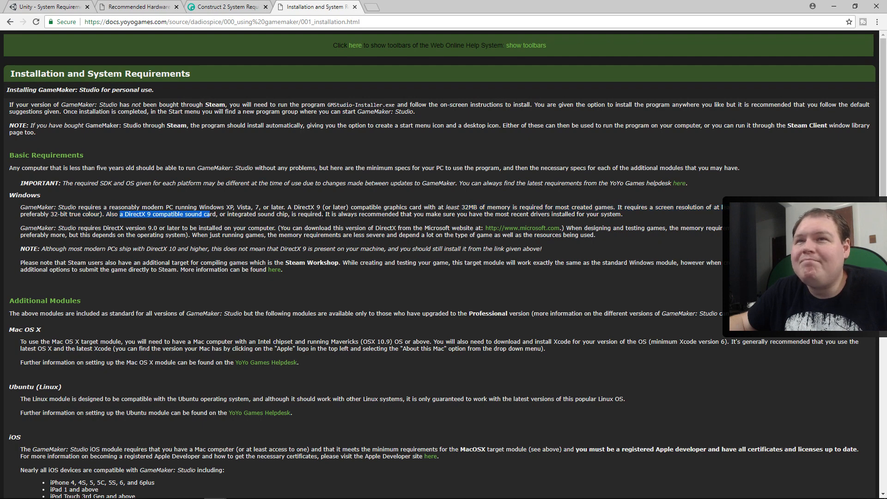
mouse_move(315, 156)
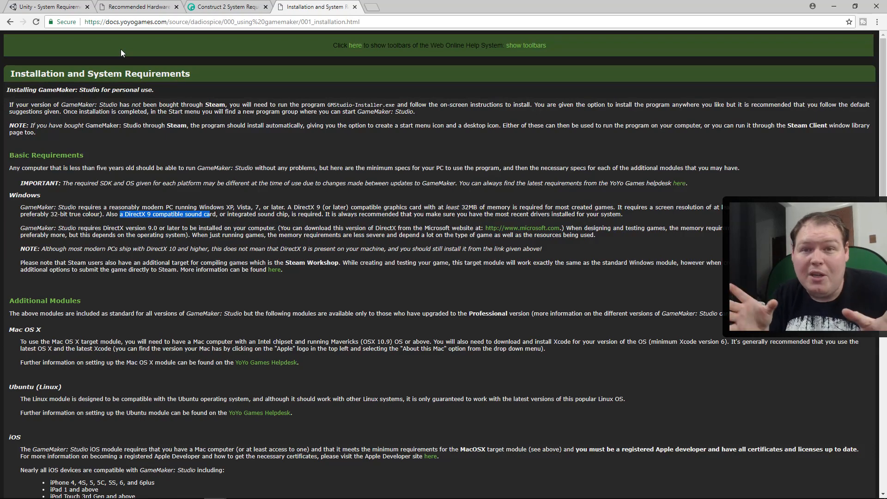
mouse_move(56, 35)
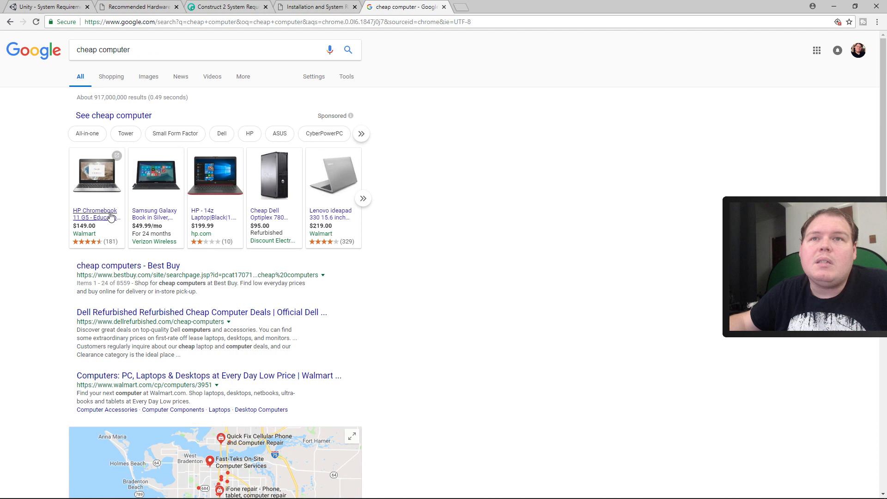
mouse_move(63, 253)
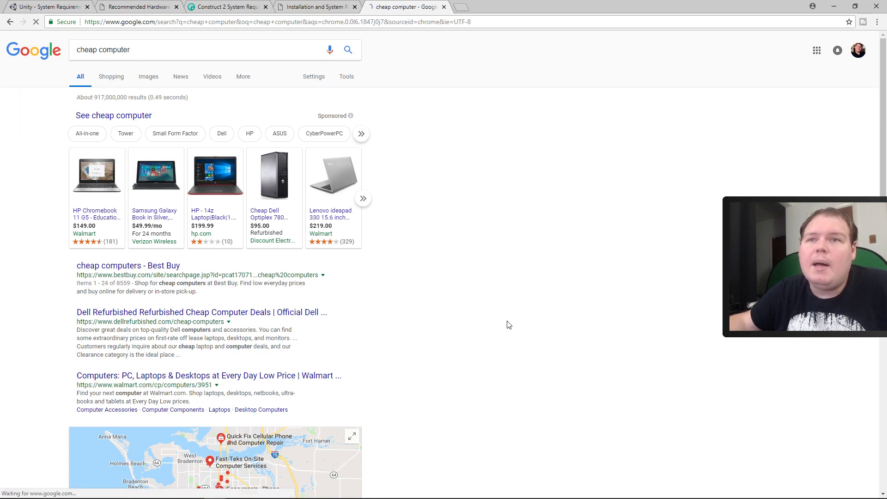
Open the 'cheap computers - Best Buy' result from the Google search.
left_click(128, 265)
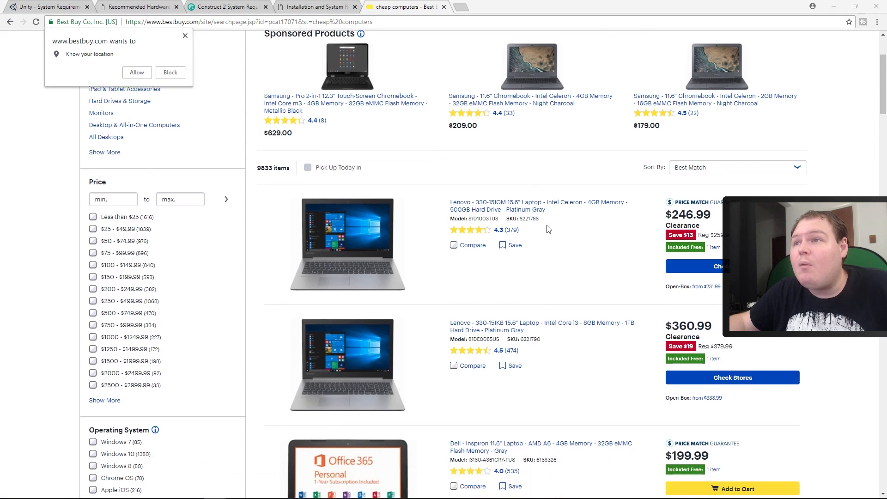
View the $360.99 Lenovo 330-15IKB Core i3 8GB laptop, then return to GameMaker requirements.
scroll("down", 3)
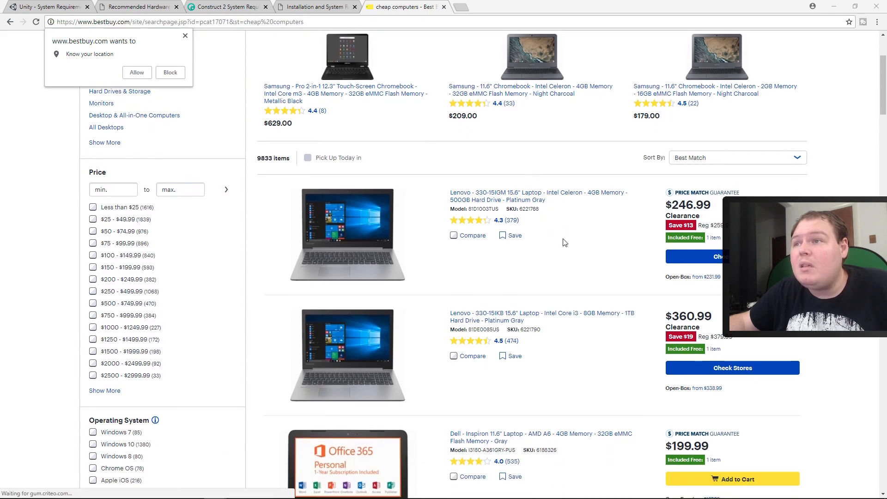
scroll("down", 3)
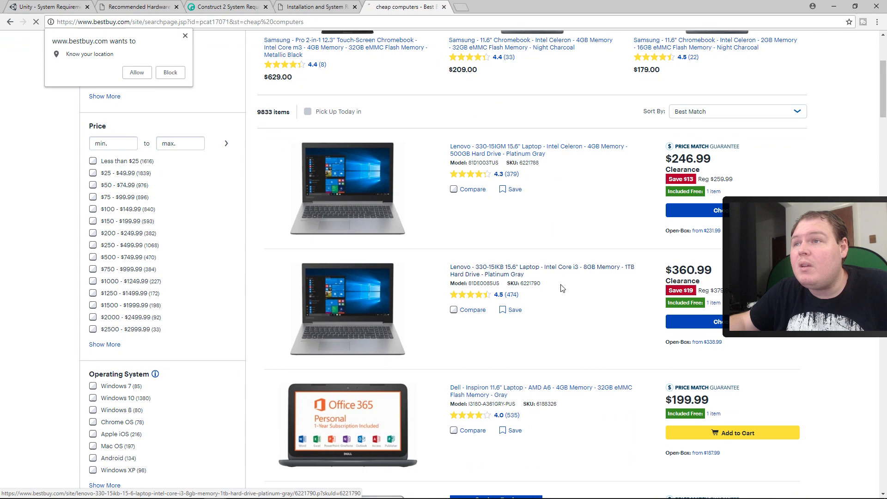
left_click(545, 267)
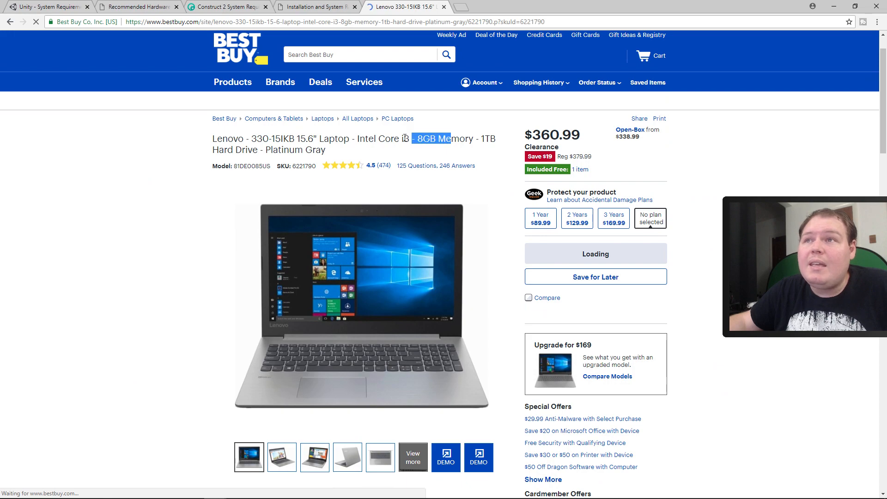
scroll("down", 3)
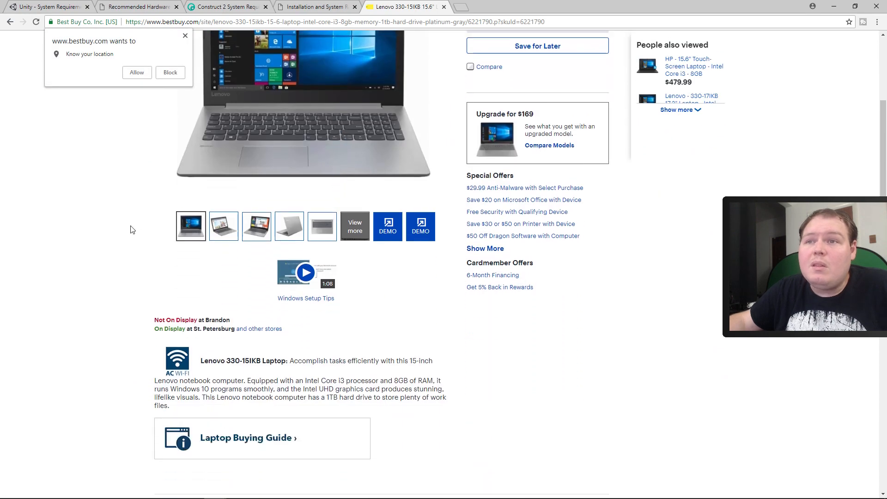
left_click(315, 6)
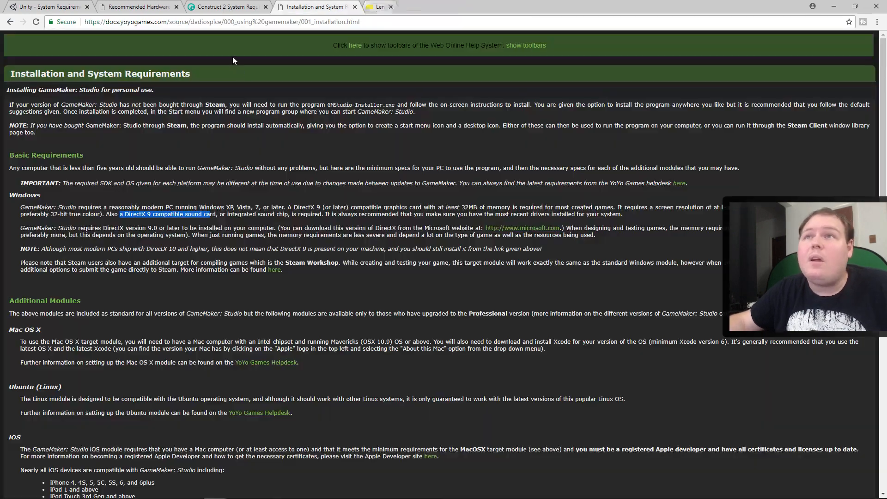